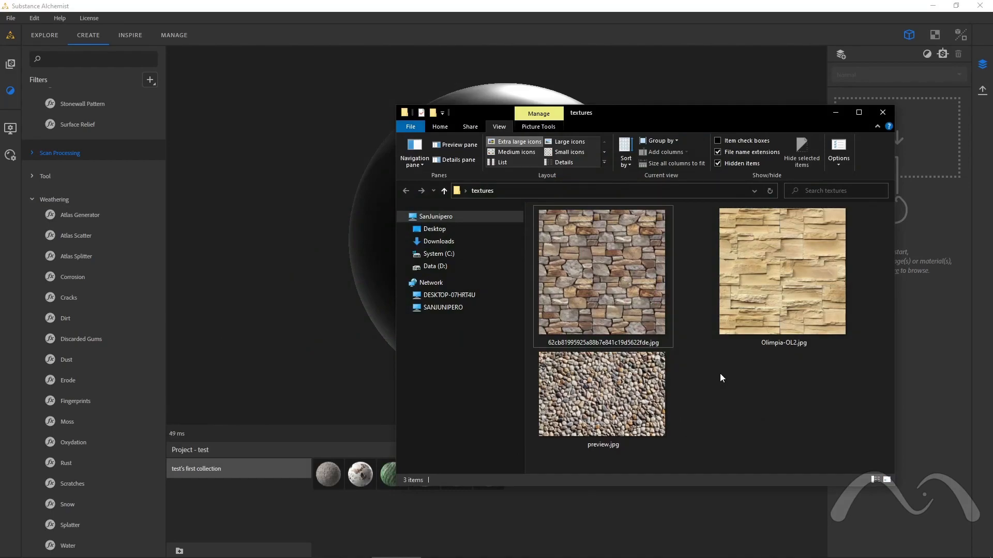
{"action": "mouse_move", "coordinate": [677, 274]}
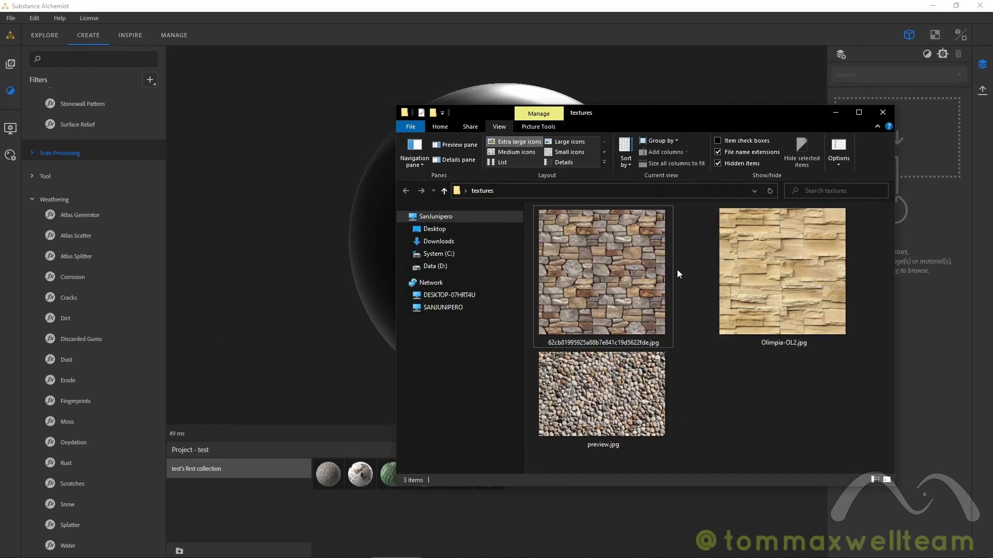
{"action": "mouse_move", "coordinate": [734, 403]}
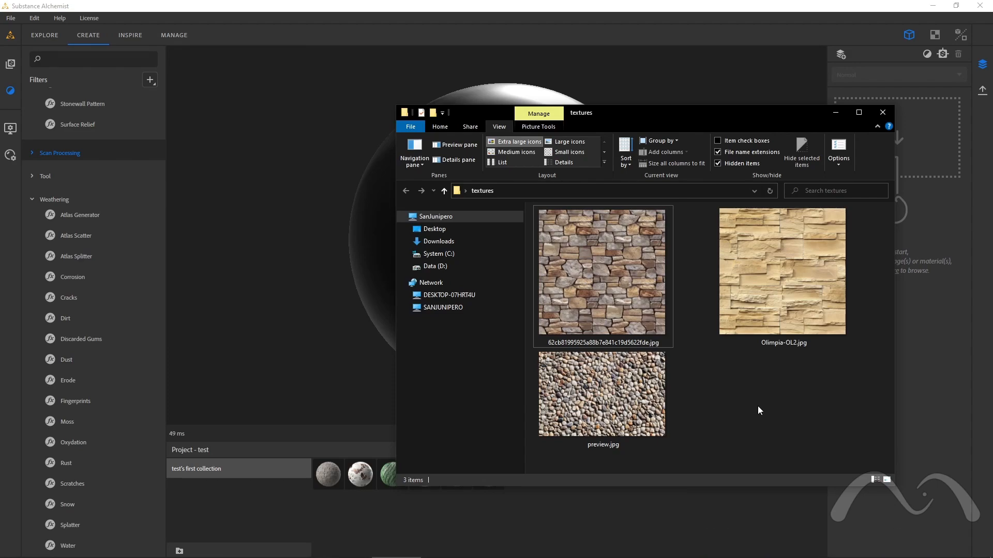
{"action": "mouse_move", "coordinate": [769, 402]}
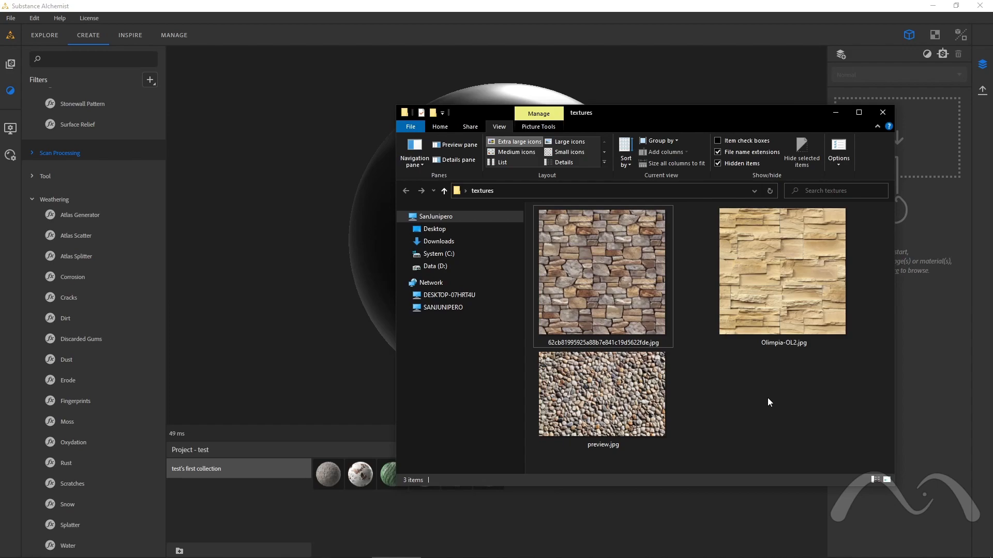
Choose the stone wall photo and convert it with the AI Powered image-to-material template
{"action": "left_click", "coordinate": [782, 272]}
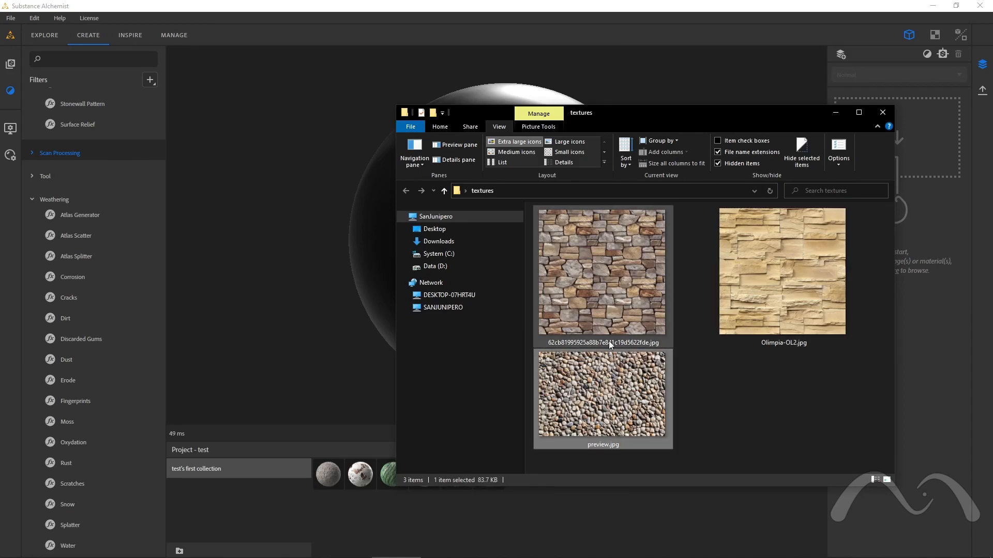
{"action": "left_click", "coordinate": [601, 272]}
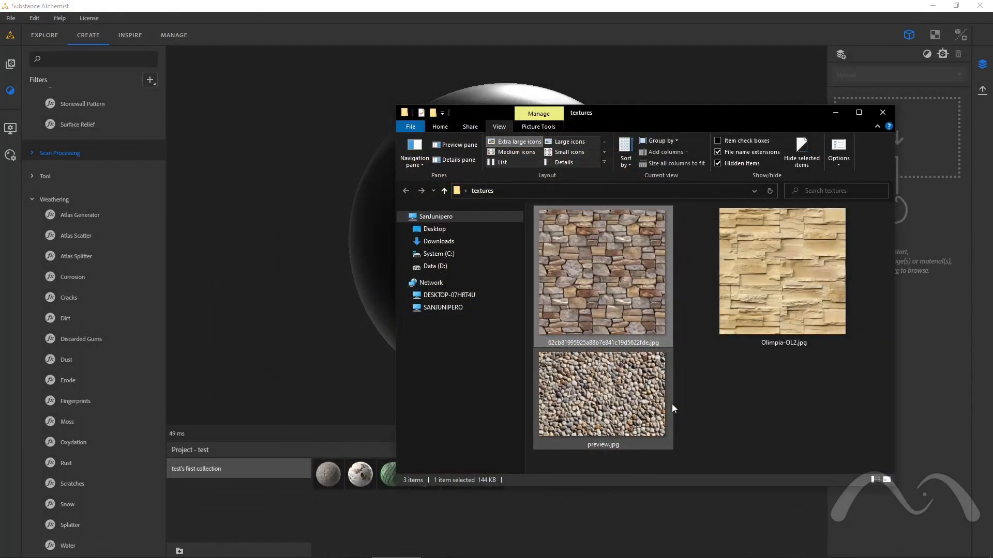
{"action": "left_click", "coordinate": [692, 379]}
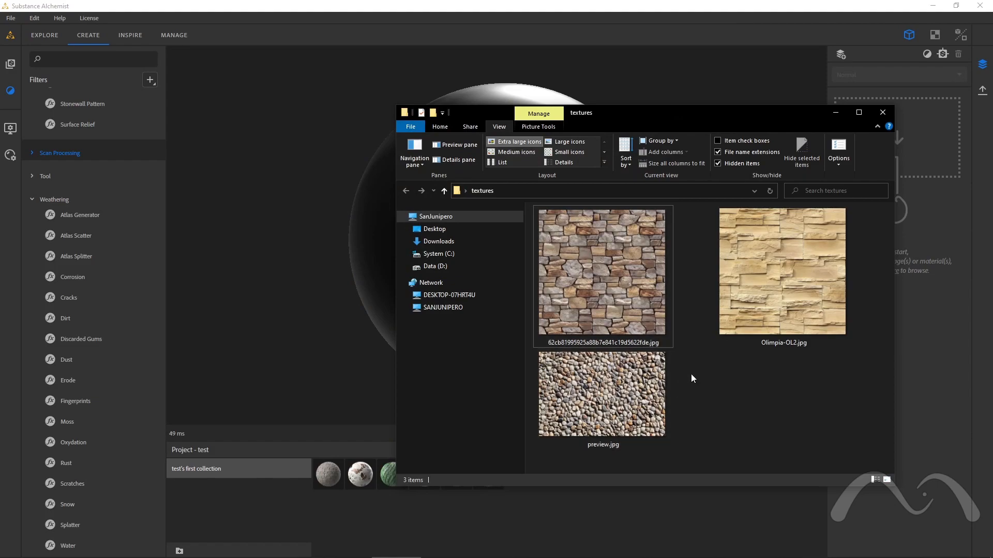
{"action": "mouse_move", "coordinate": [714, 397]}
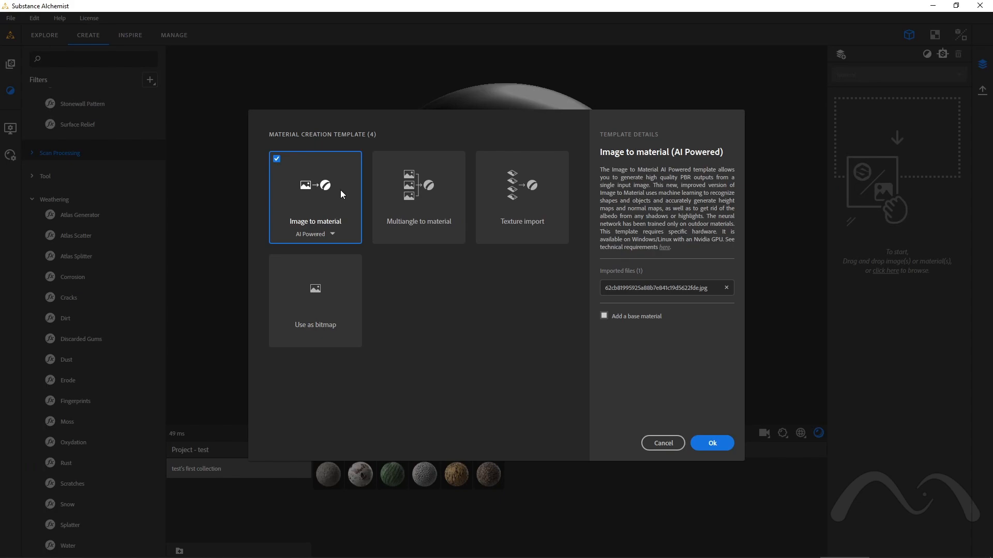
{"action": "mouse_move", "coordinate": [322, 226]}
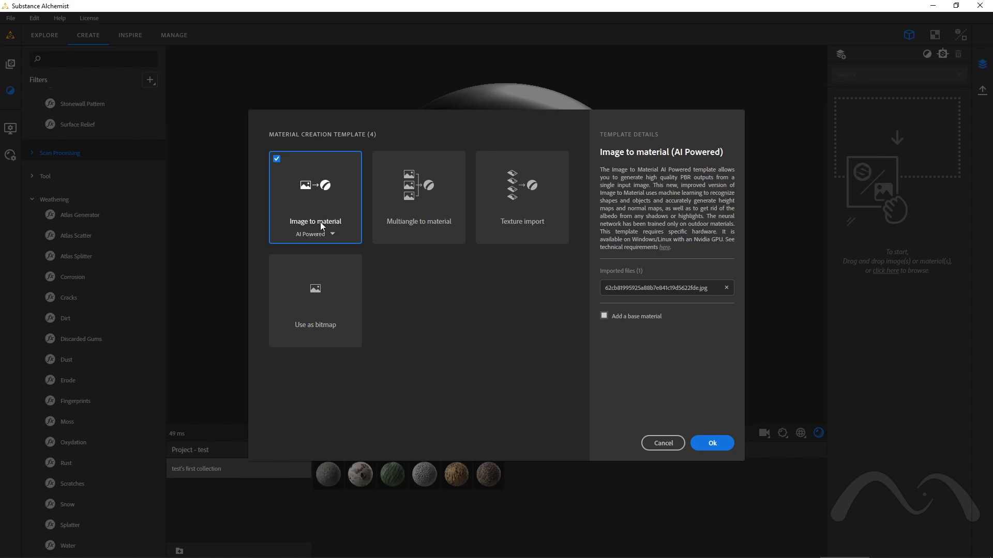
{"action": "left_click", "coordinate": [332, 233]}
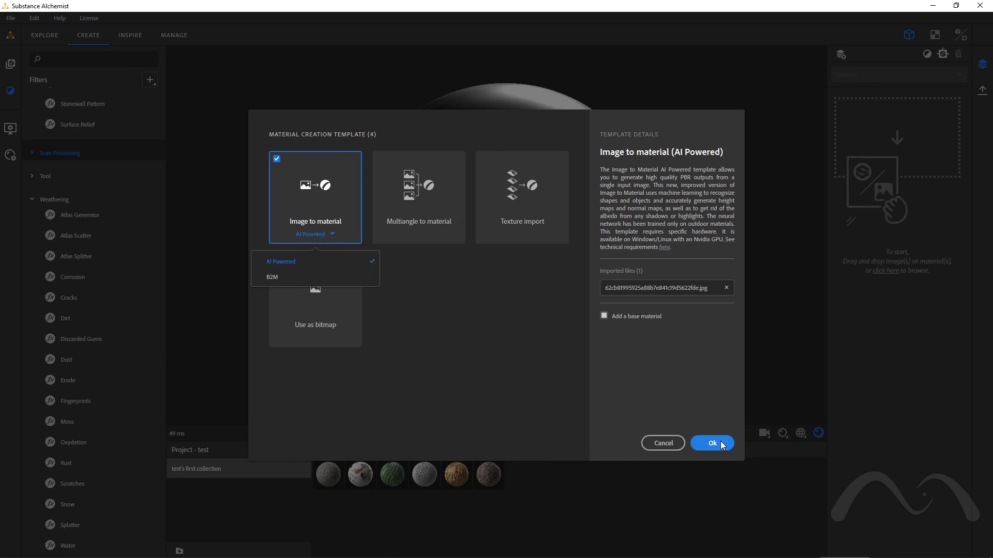
{"action": "left_click", "coordinate": [711, 443]}
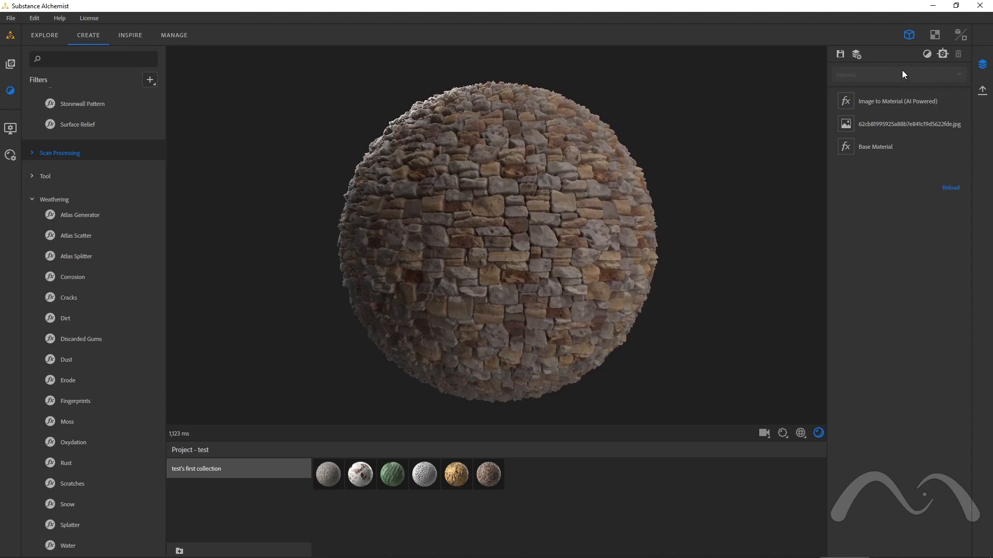
Switch to 2D view to show the stone wall material's normal map flat
{"action": "left_click", "coordinate": [935, 35]}
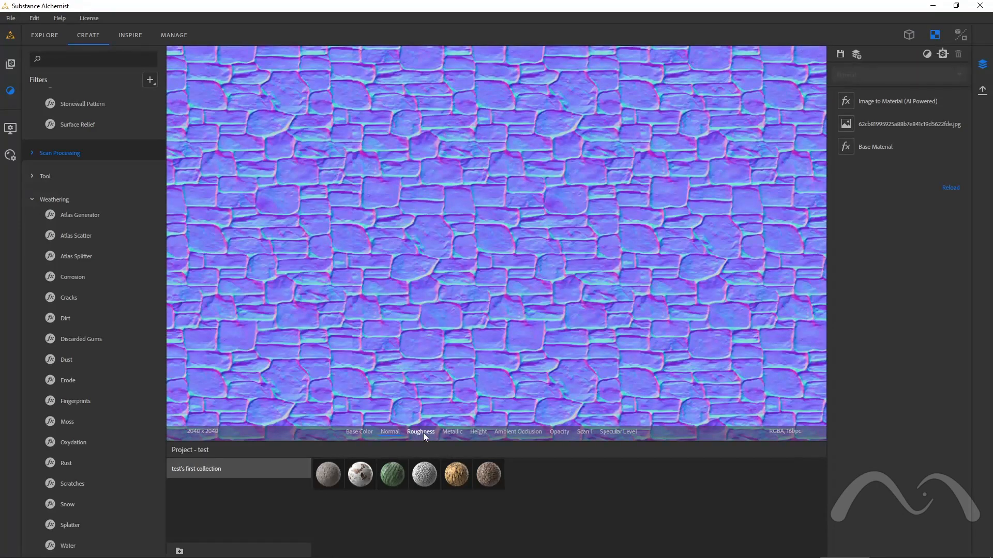
Inspect the metallic and grayscale height maps, then return to the sphere preview
{"action": "left_click", "coordinate": [477, 432]}
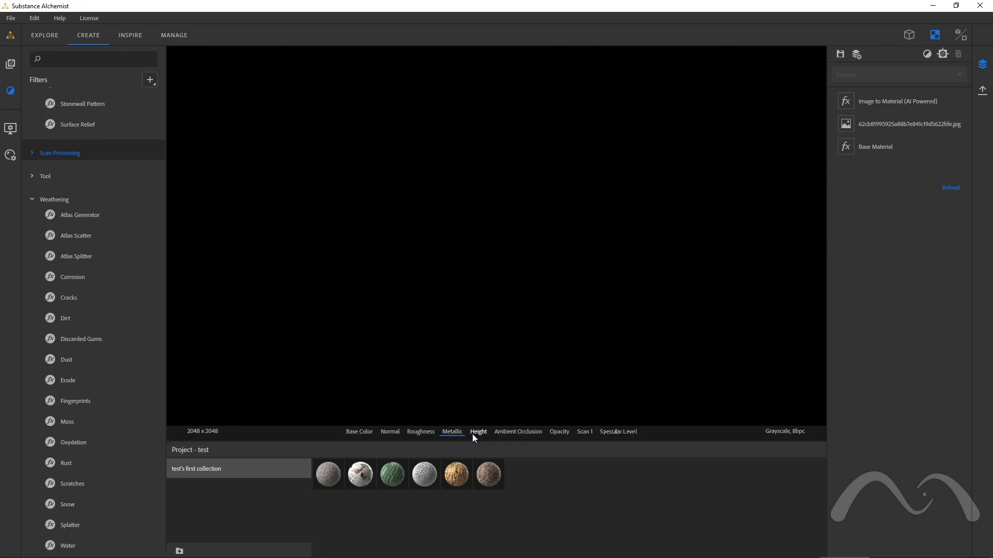
{"action": "left_click", "coordinate": [477, 431]}
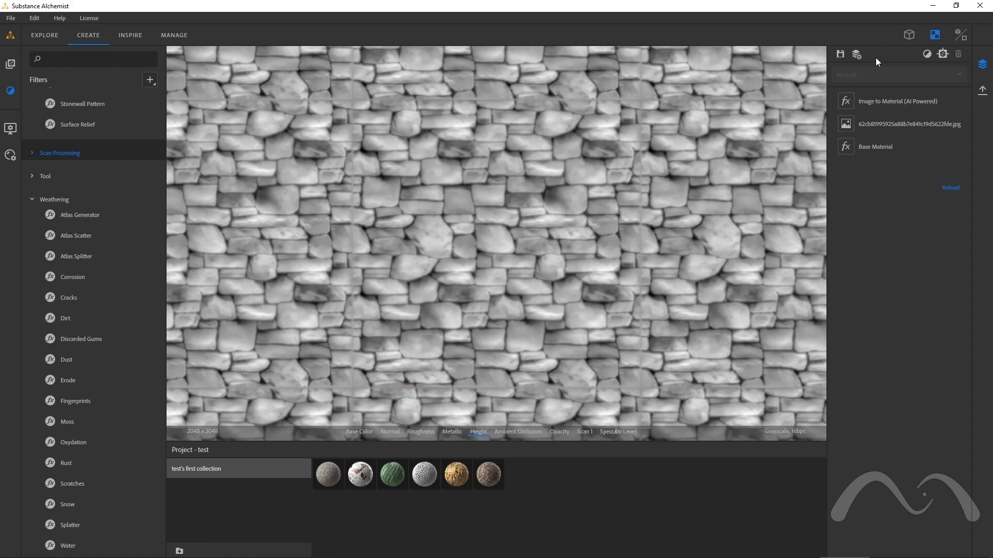
{"action": "left_click", "coordinate": [908, 35]}
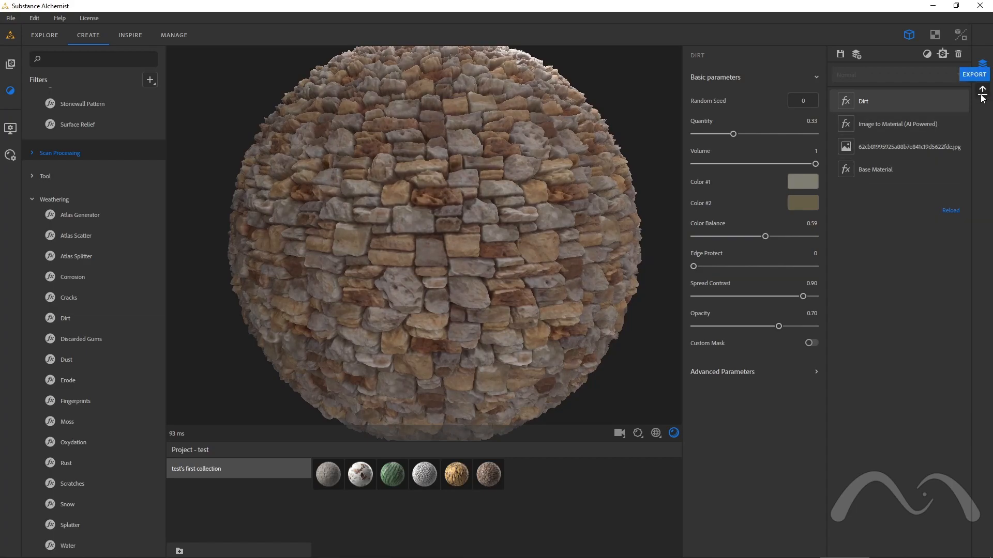
Export the stone wall material with its Dirt weathering filter
{"action": "left_click", "coordinate": [973, 73]}
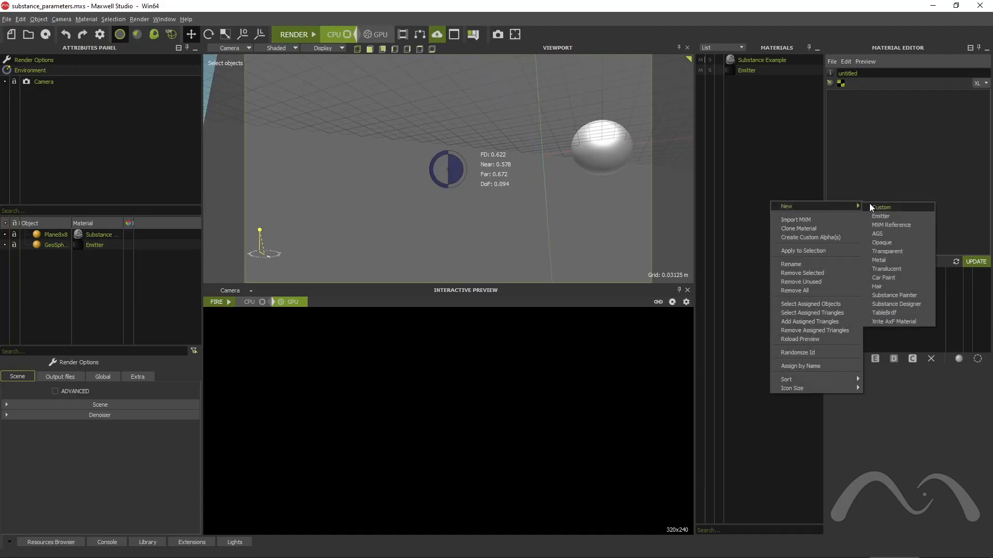
Apply a Substance Designer material from stone wall.sbsar with Both embossment to Plane8x8 and render the preview
{"action": "left_click", "coordinate": [896, 303]}
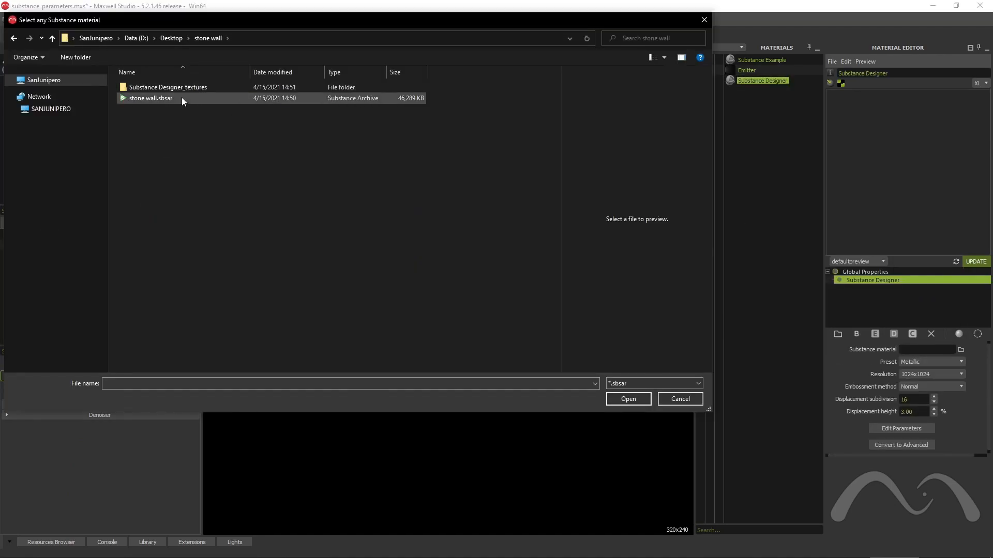
{"action": "left_click", "coordinate": [679, 398]}
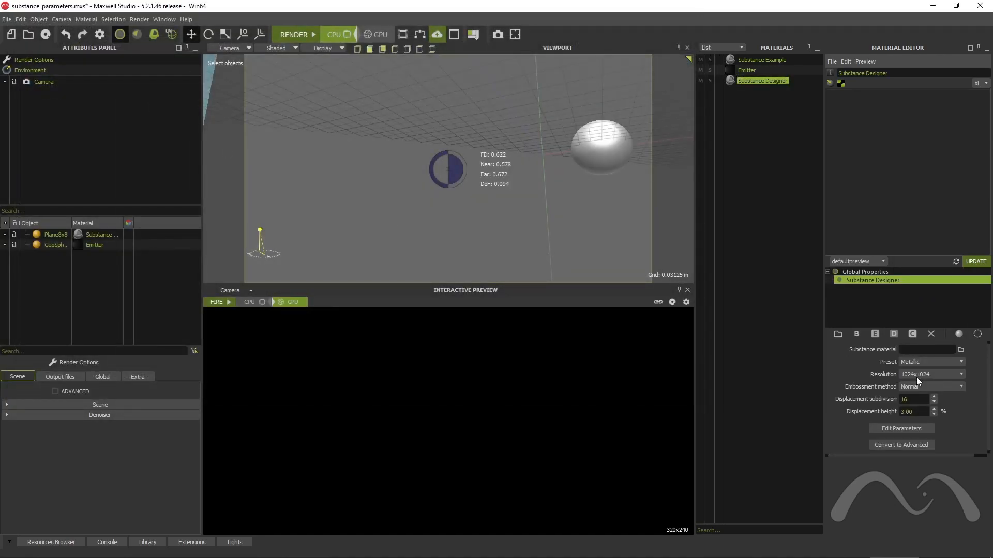
{"action": "left_click", "coordinate": [960, 349]}
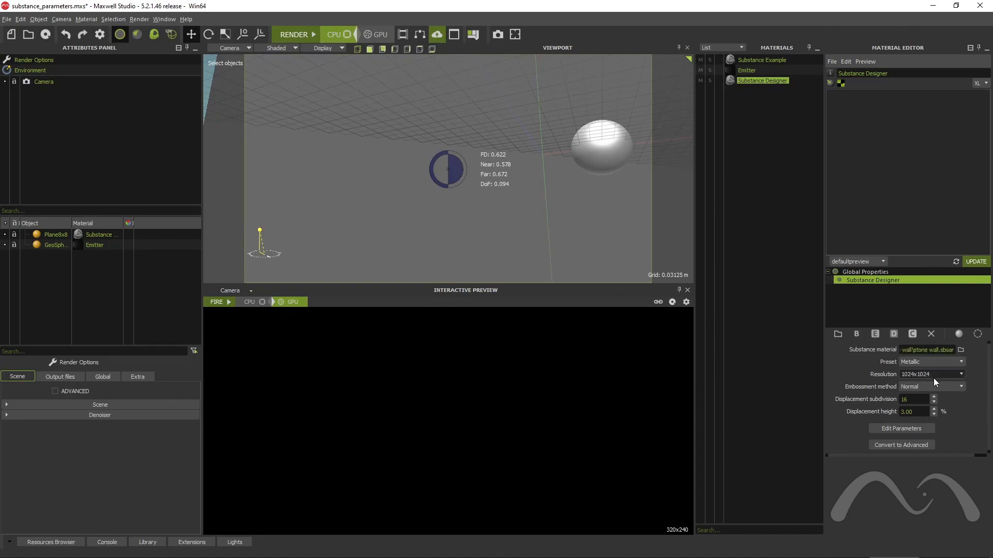
{"action": "left_click", "coordinate": [930, 387]}
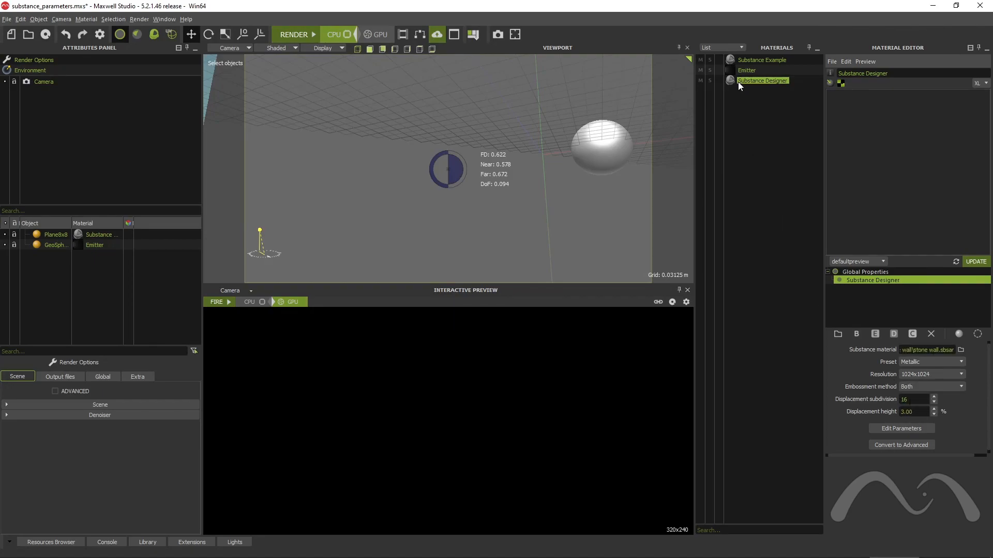
{"action": "left_click", "coordinate": [747, 70]}
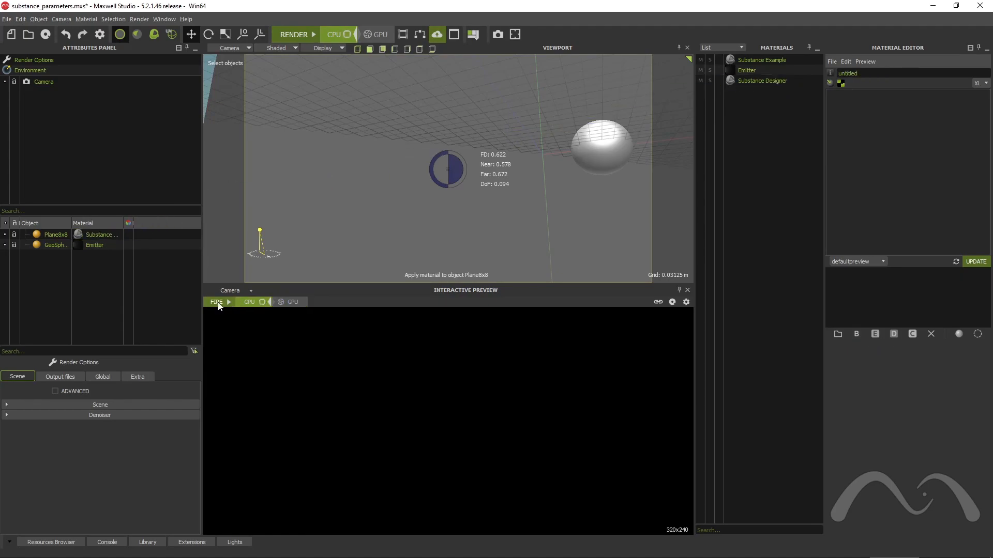
{"action": "left_click", "coordinate": [215, 302]}
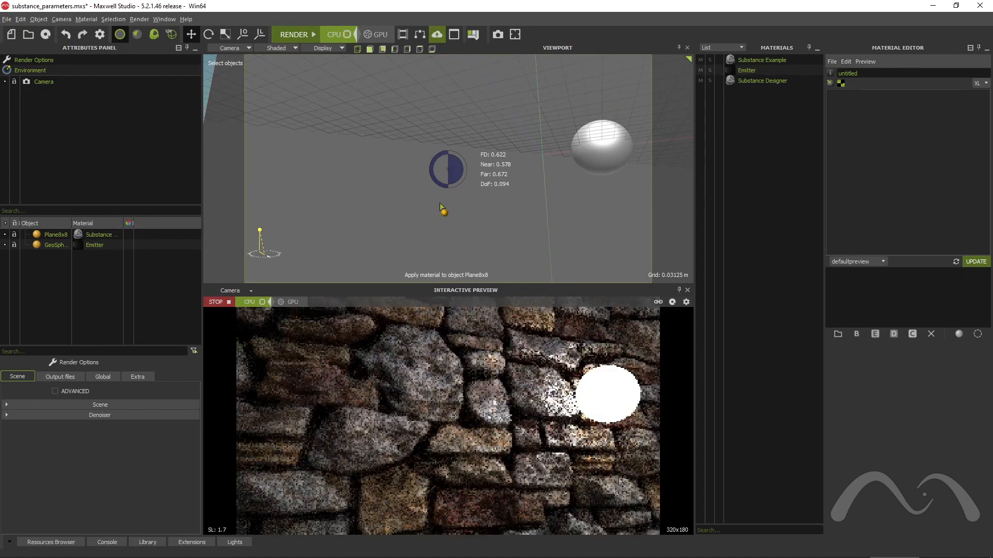